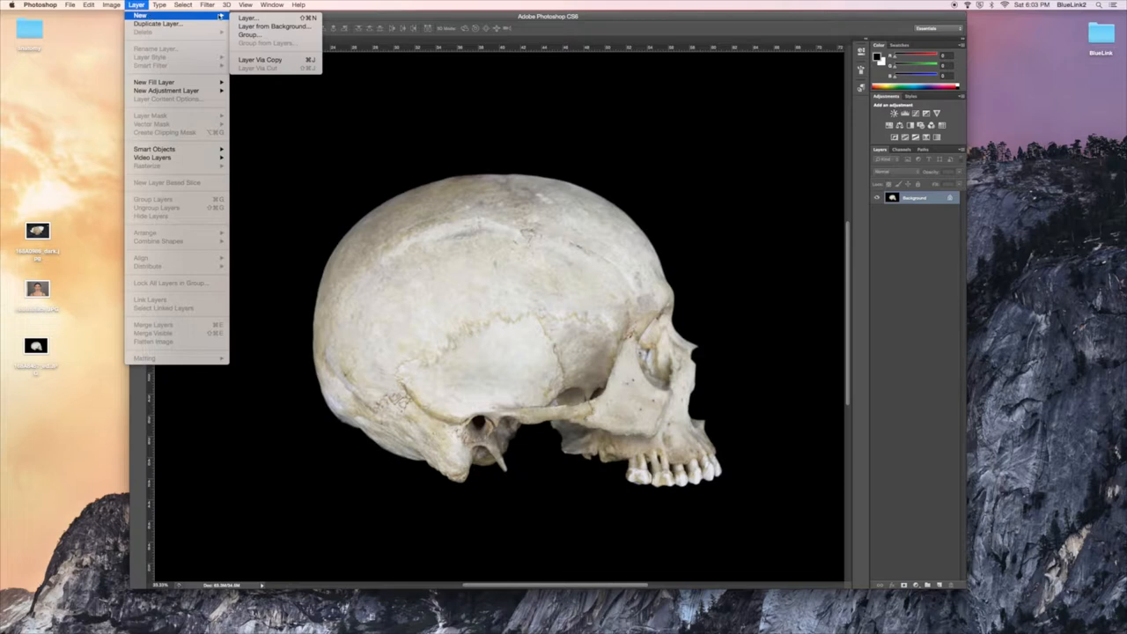
- Add a new empty layer named Temporal above the skull photo background
click(246, 17)
text(Temporal)
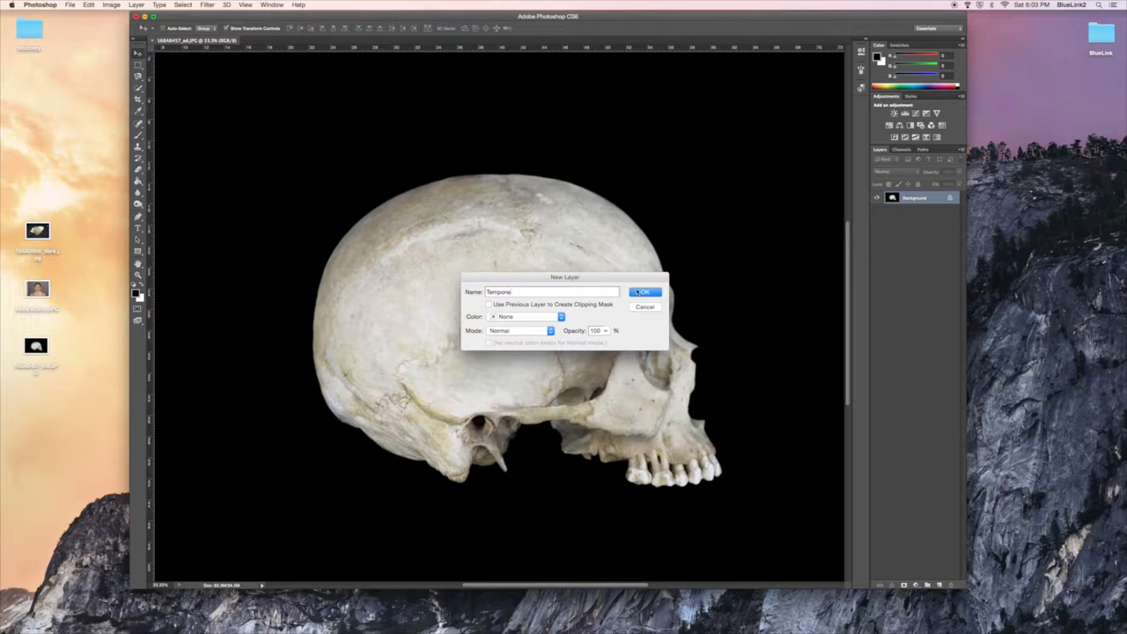
click(645, 293)
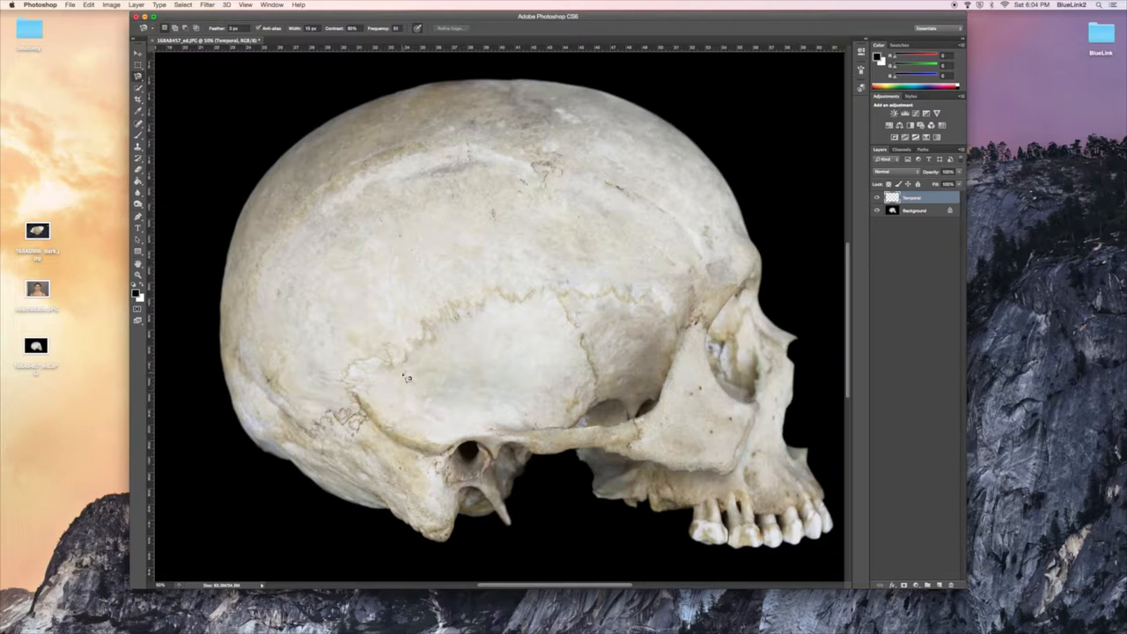
- Trace a Lasso selection around the temporal bone following its sutures
drag(356, 377, 414, 369)
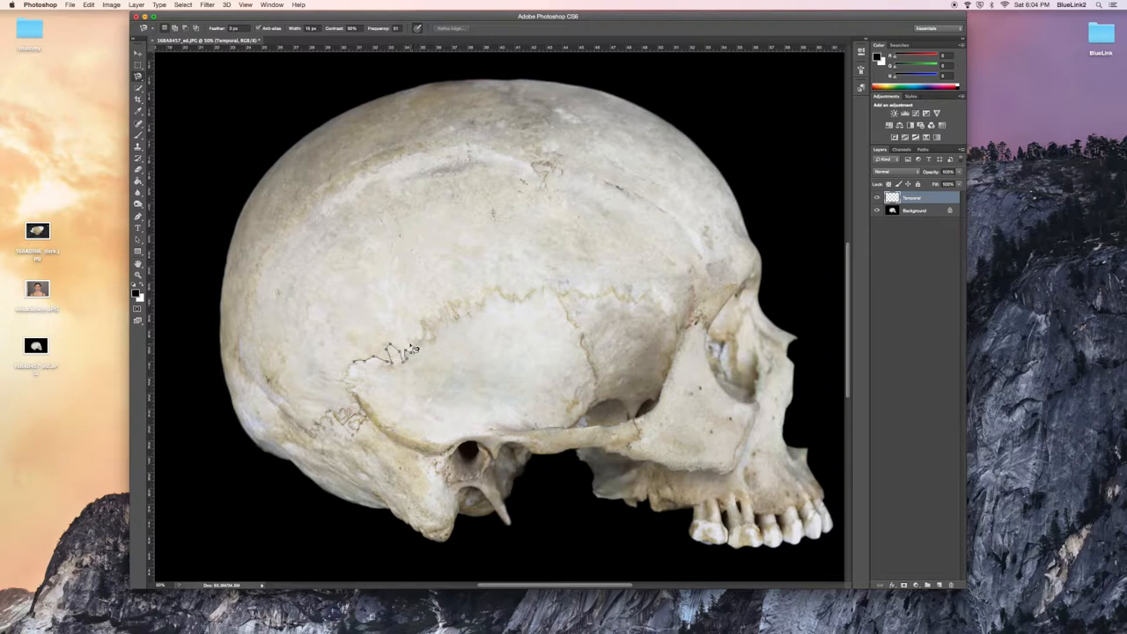
drag(391, 352, 519, 303)
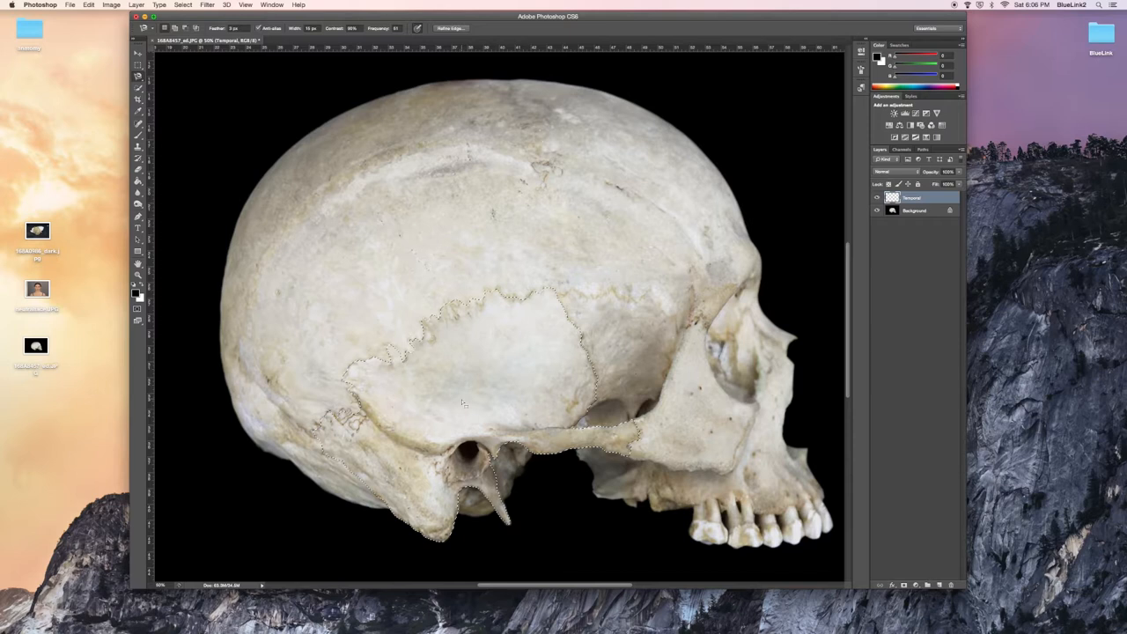
- Bring up Fill for the selection with Use set to Color, reaching the Color Picker
right_click(465, 405)
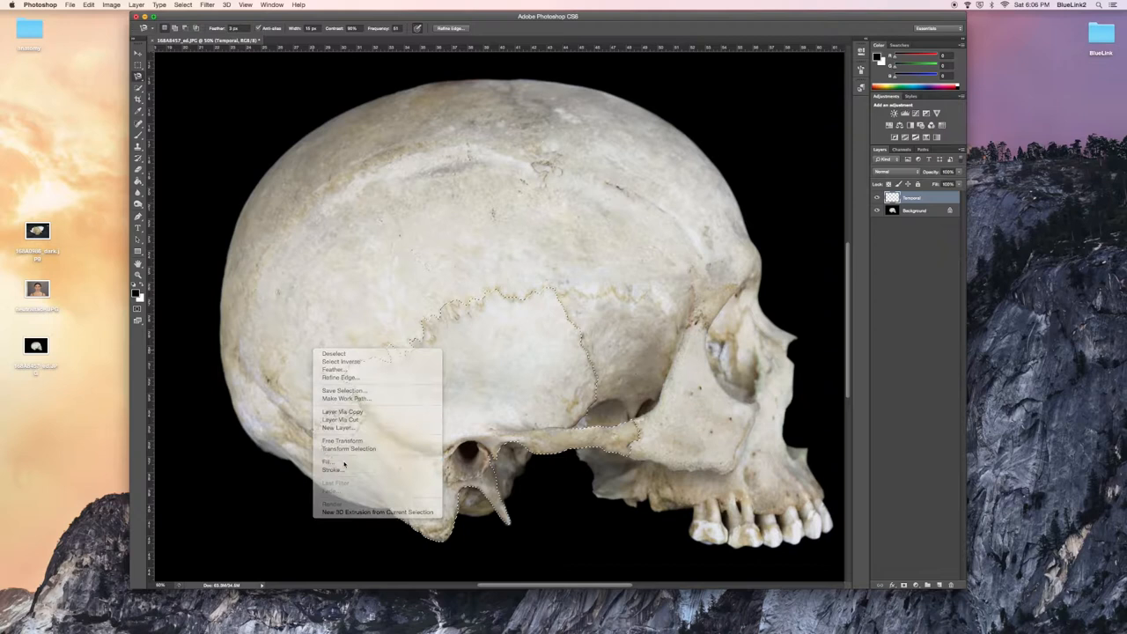
click(327, 462)
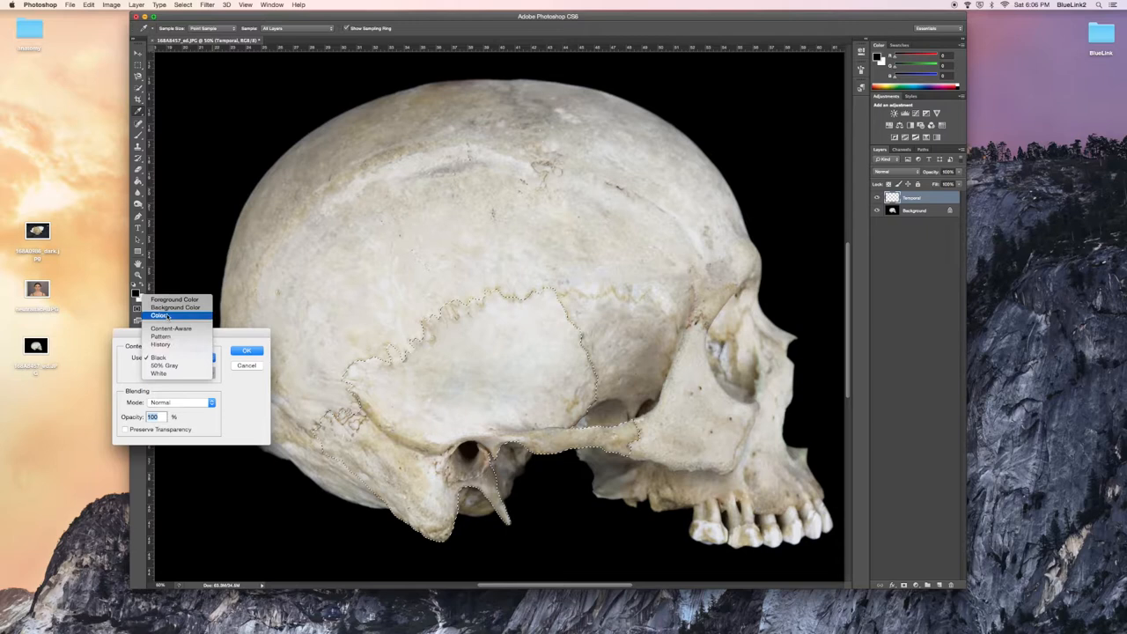
click(161, 316)
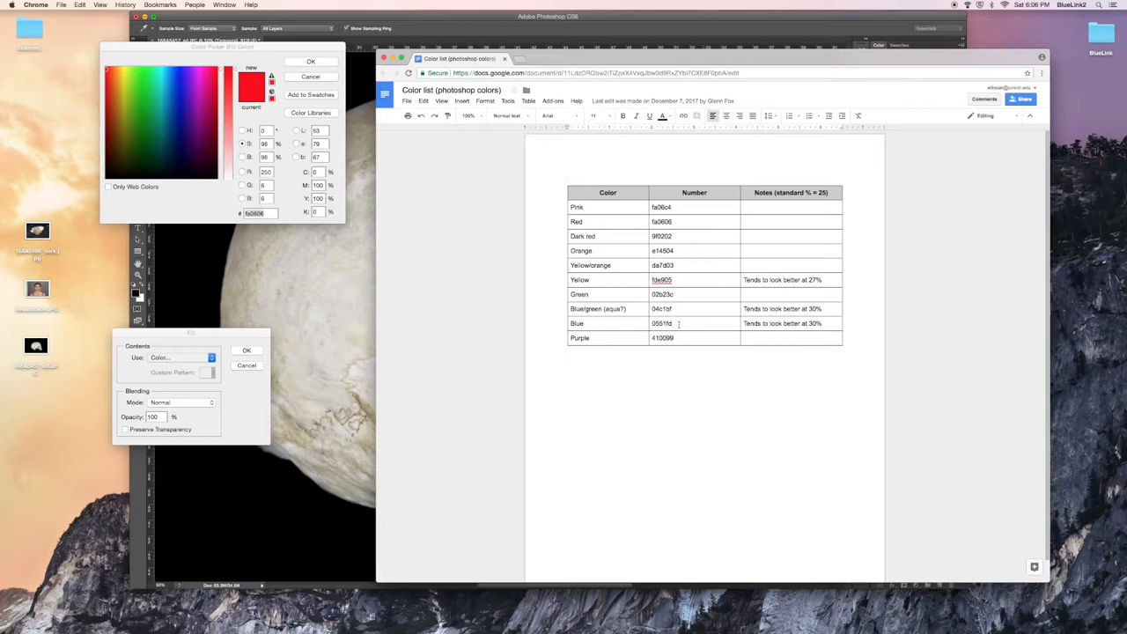
- Select the Blue hex code in the Google Docs colour list for the fill
double_click(663, 324)
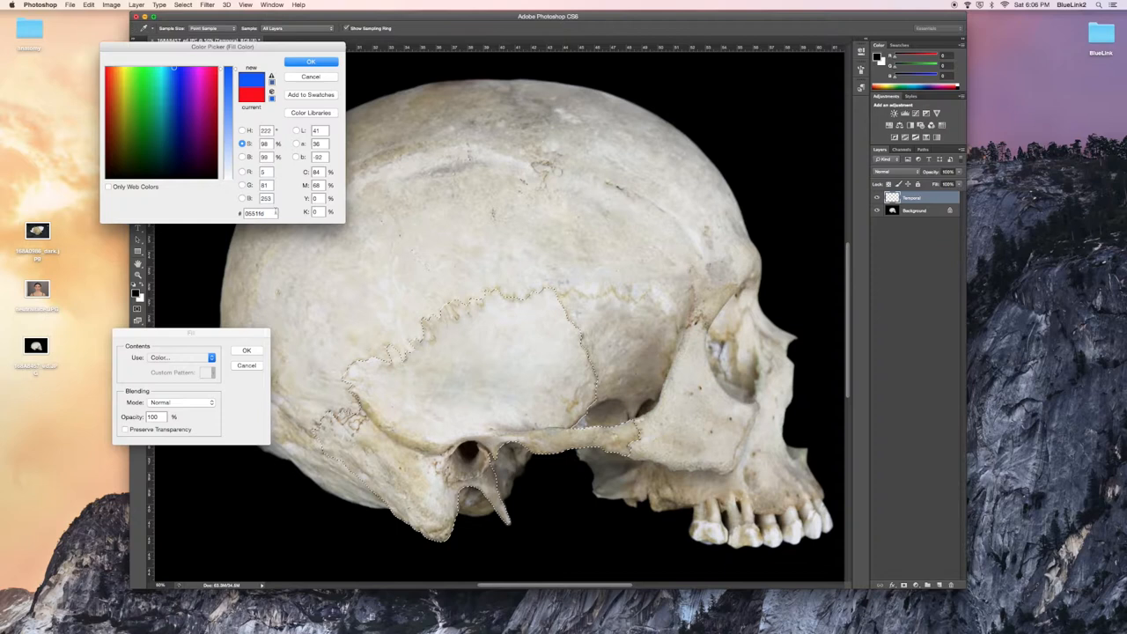
- Confirm the blue colour and fill the temporal bone selection with translucent blue
click(310, 62)
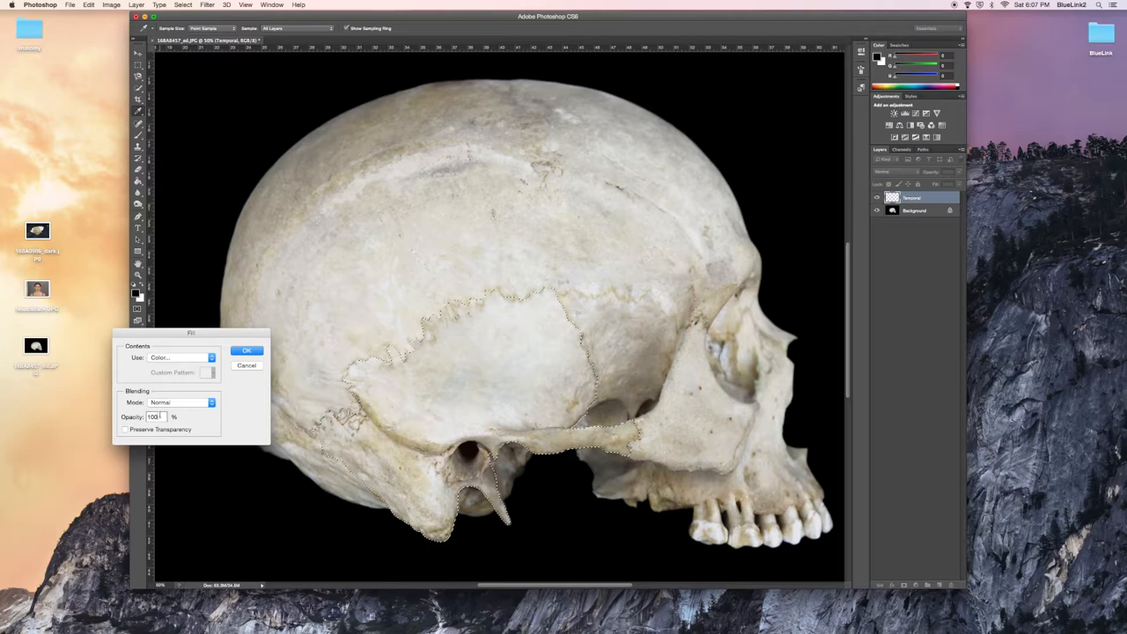
click(247, 350)
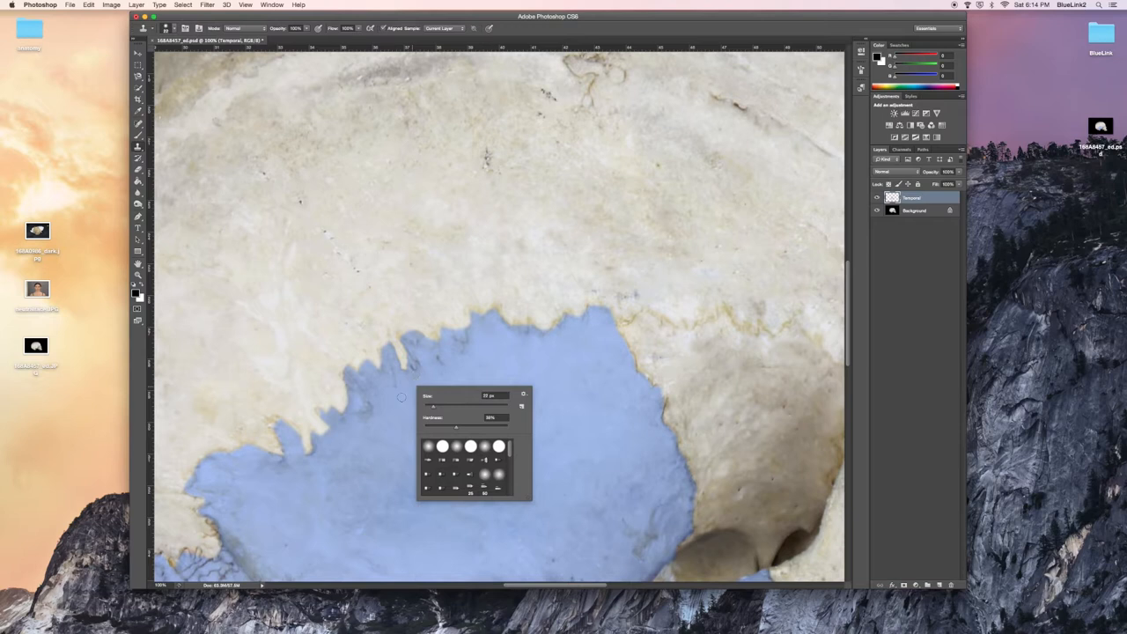
- Choose an Eraser brush tip and size for refining the blue fill's suture edge
click(430, 385)
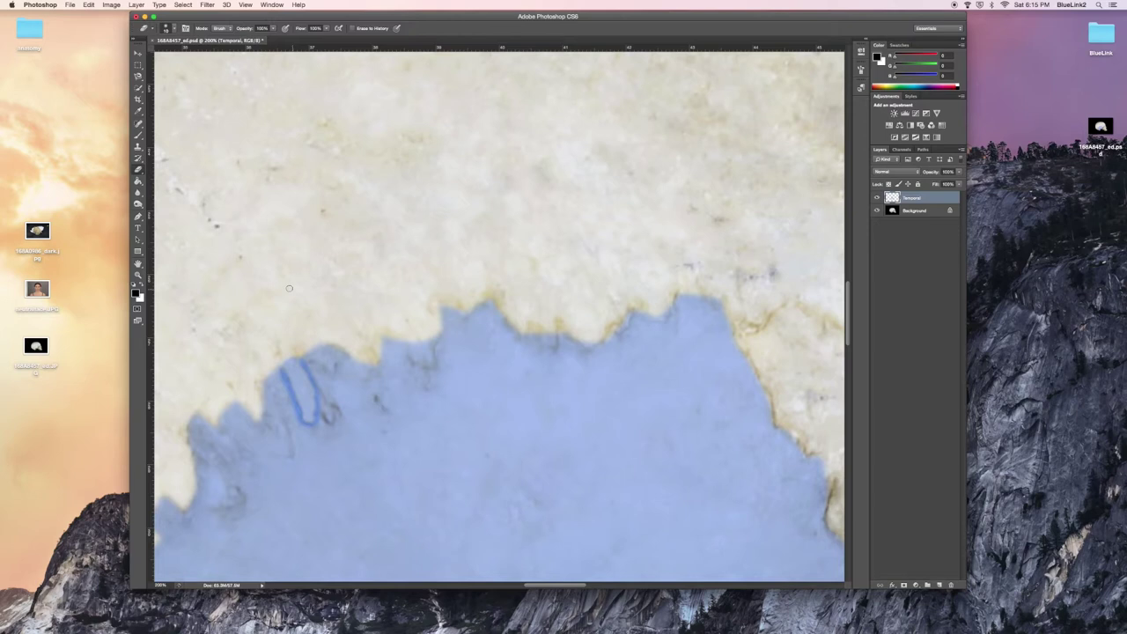
right_click(308, 423)
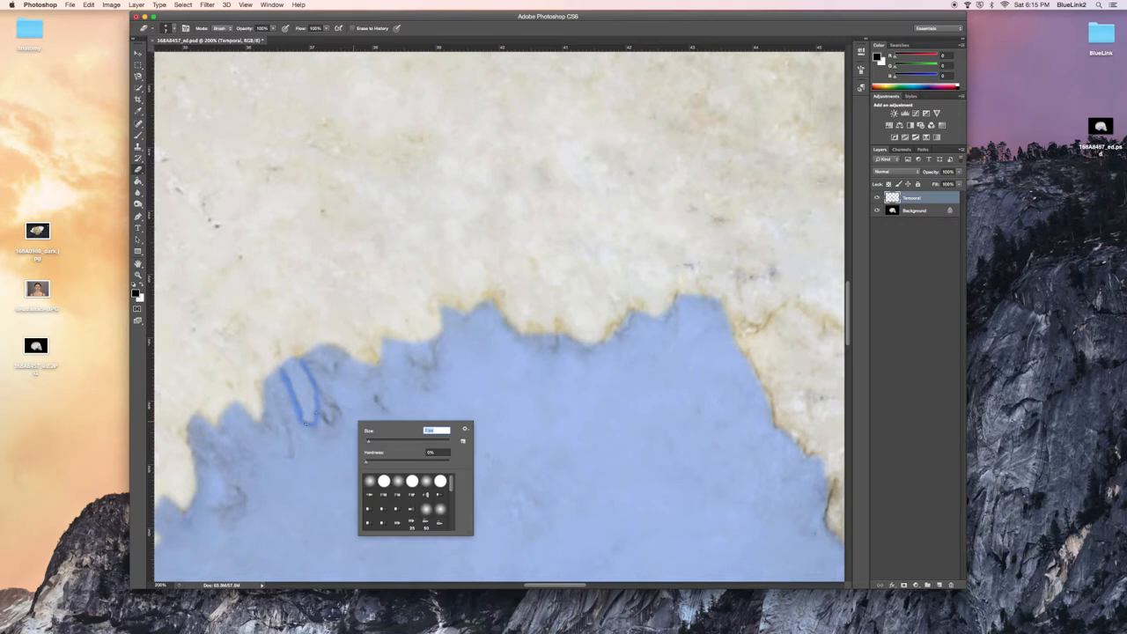